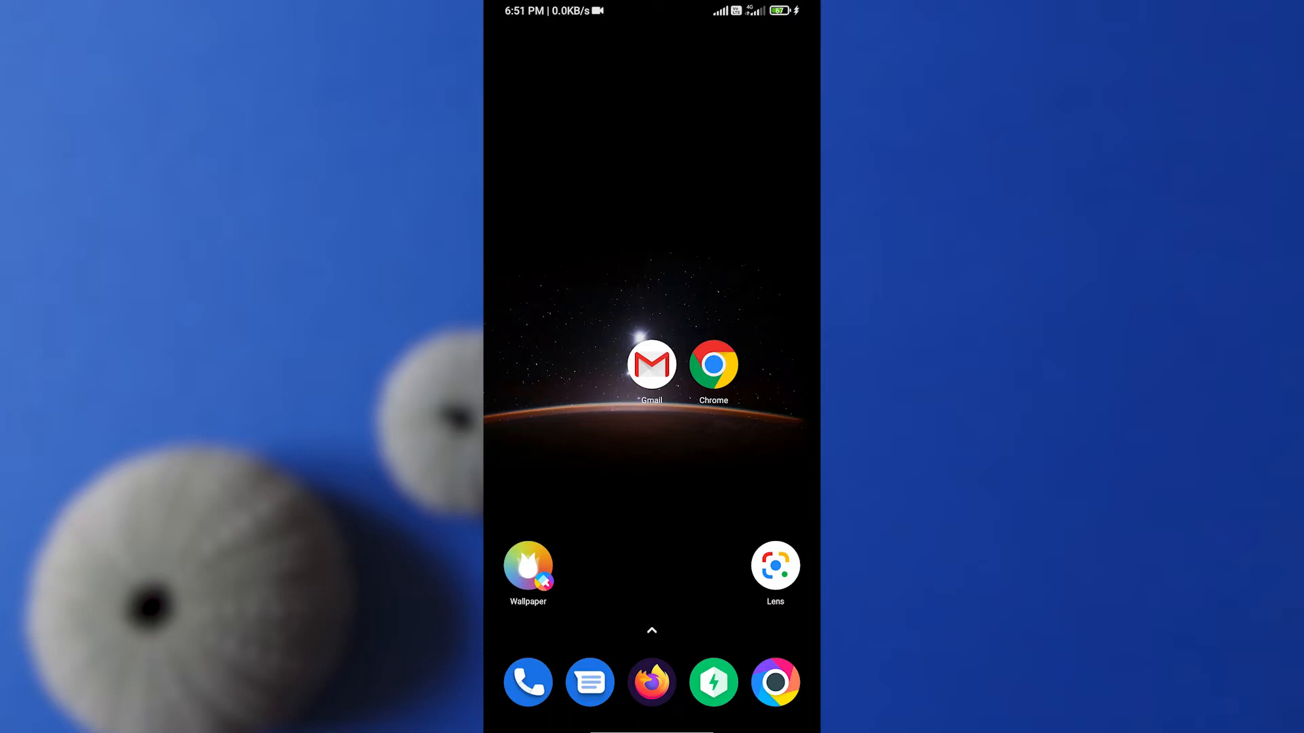
# Launch Gmail and long-press two emails in the Primary inbox to select them.
pyautogui.click(652, 364)
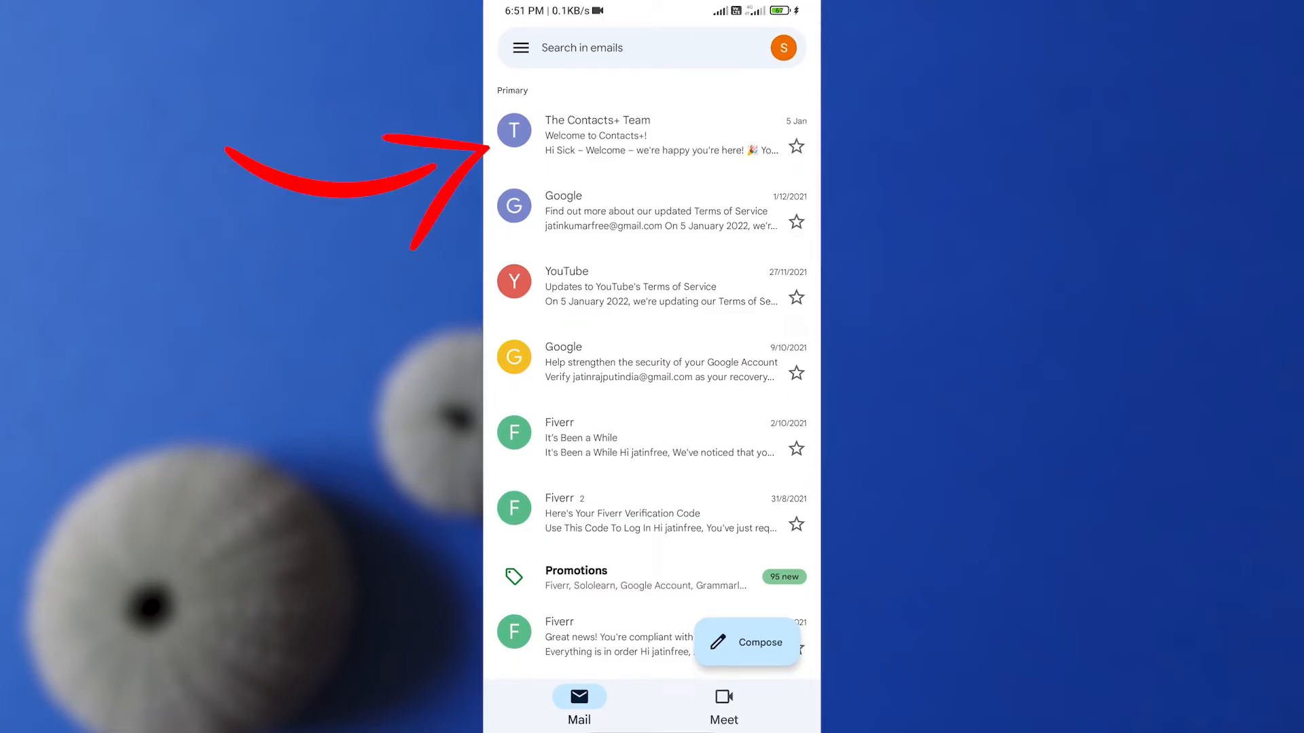
pyautogui.click(514, 130)
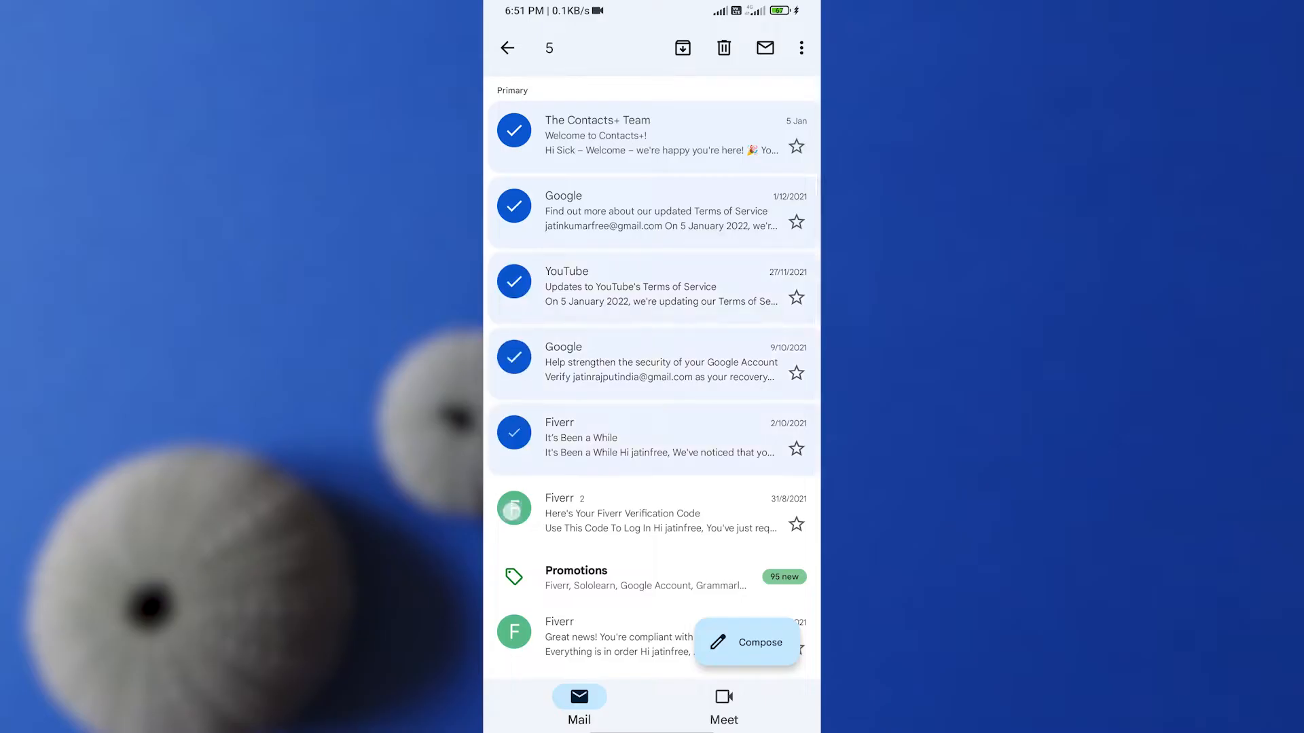
pyautogui.click(514, 508)
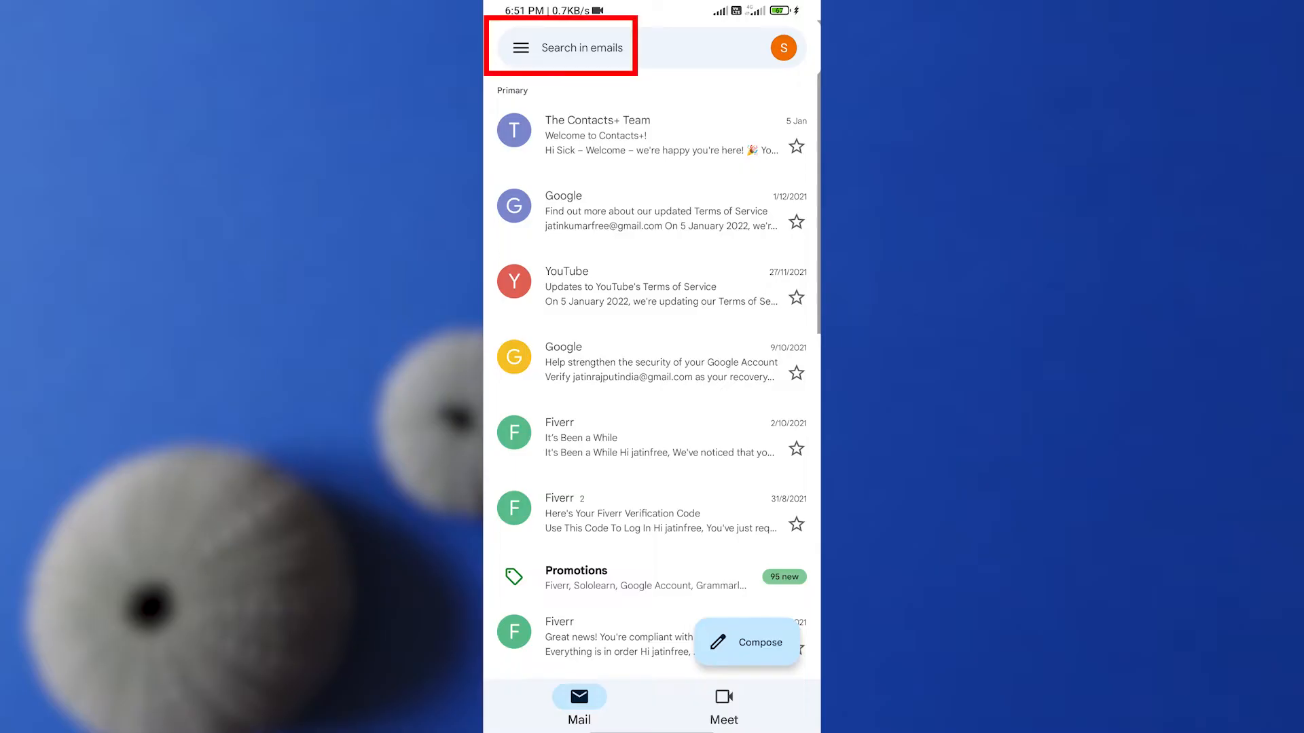
# Change the Left swipe action from Archive to Delete in General settings, then return to the inbox.
pyautogui.click(521, 47)
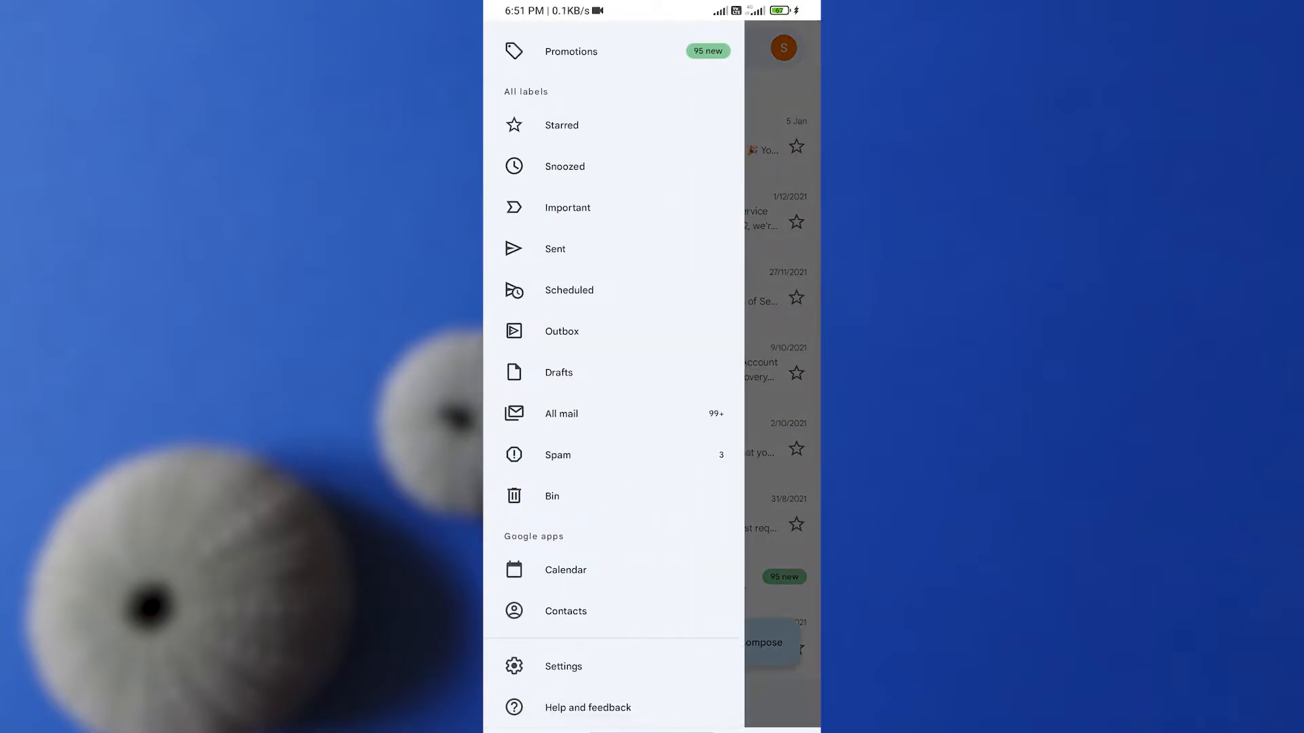
pyautogui.click(563, 666)
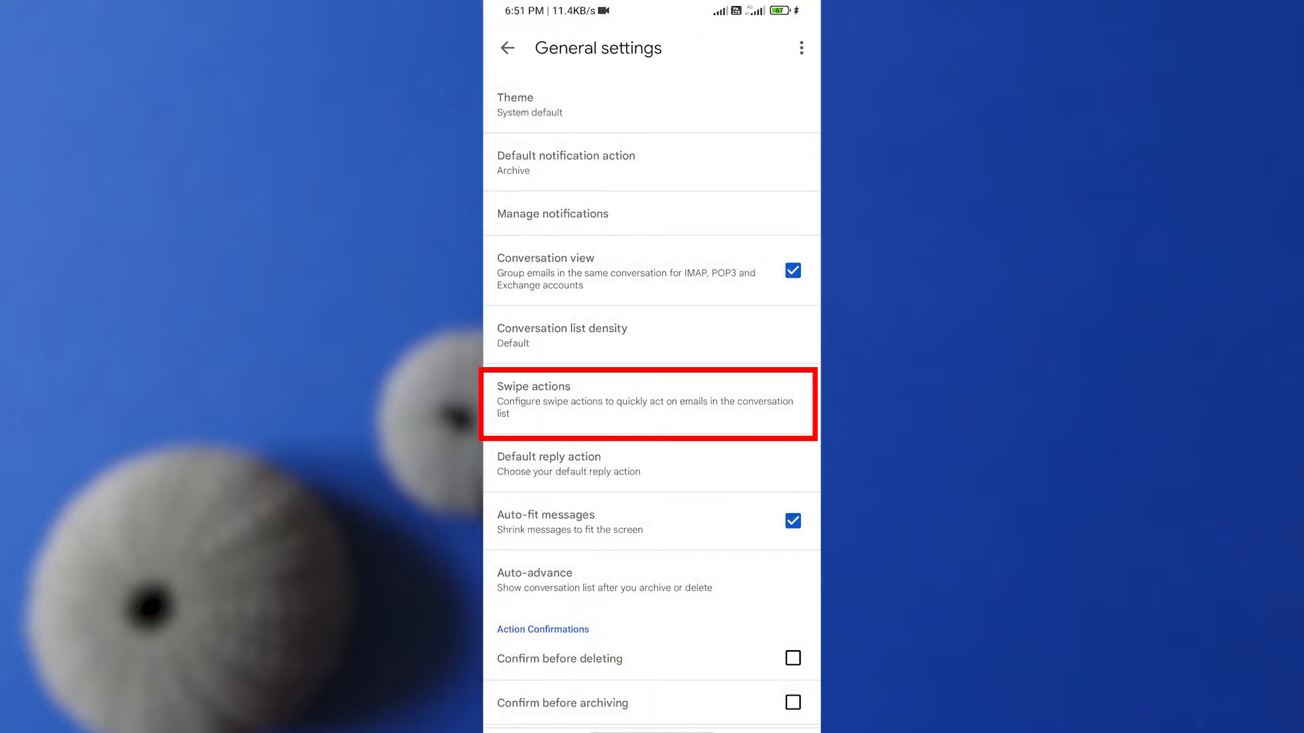
pyautogui.click(640, 404)
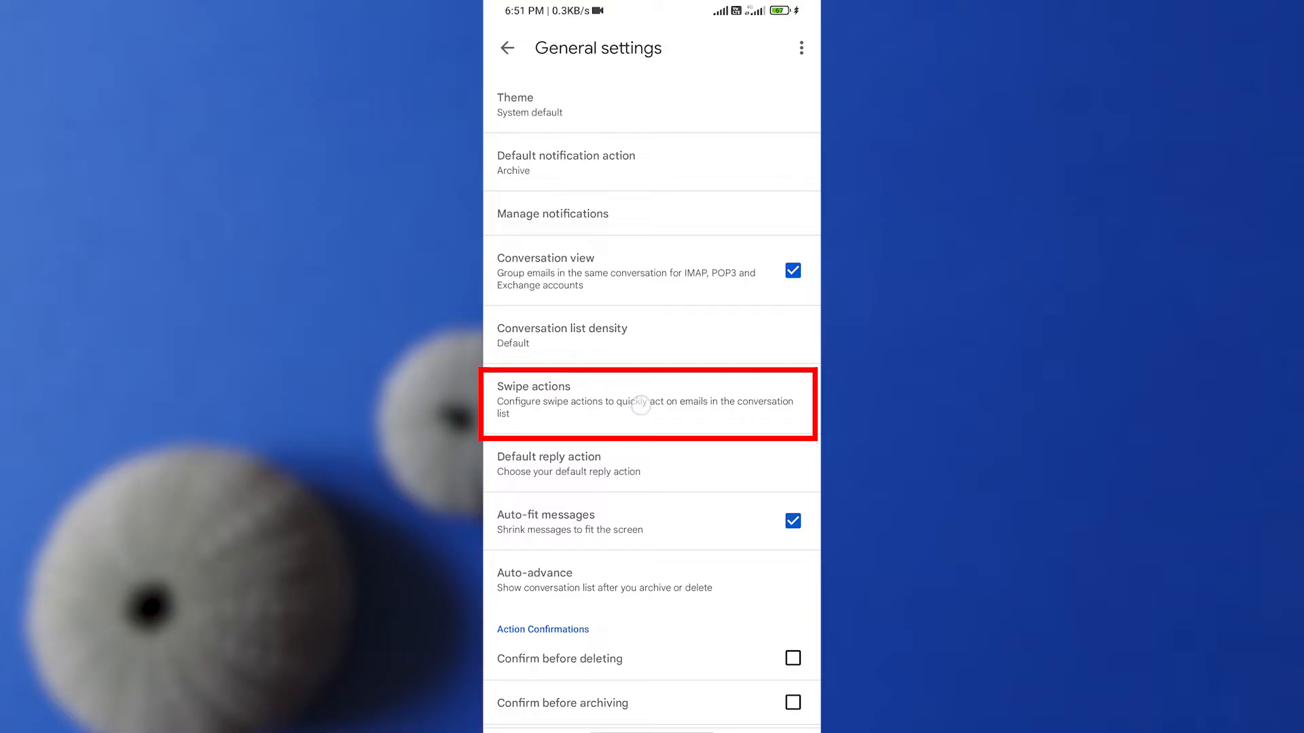
pyautogui.click(640, 400)
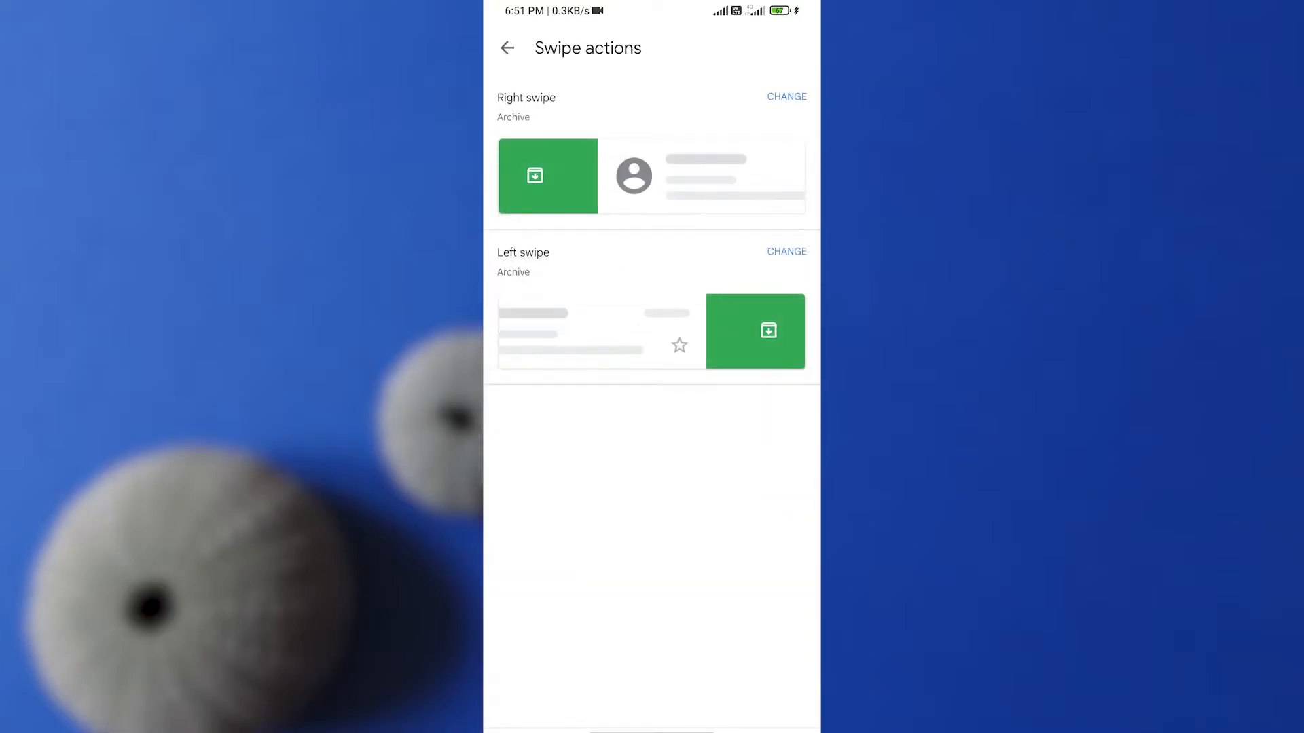
pyautogui.click(785, 251)
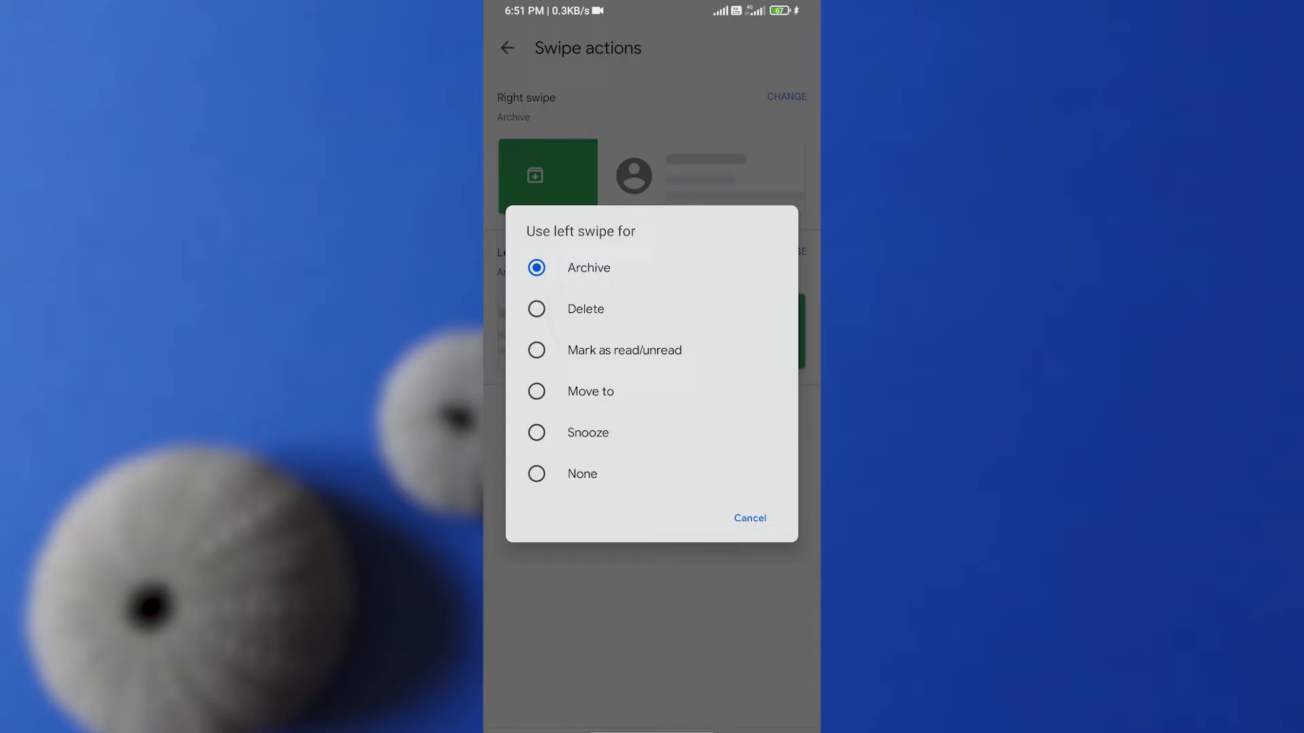
pyautogui.click(584, 308)
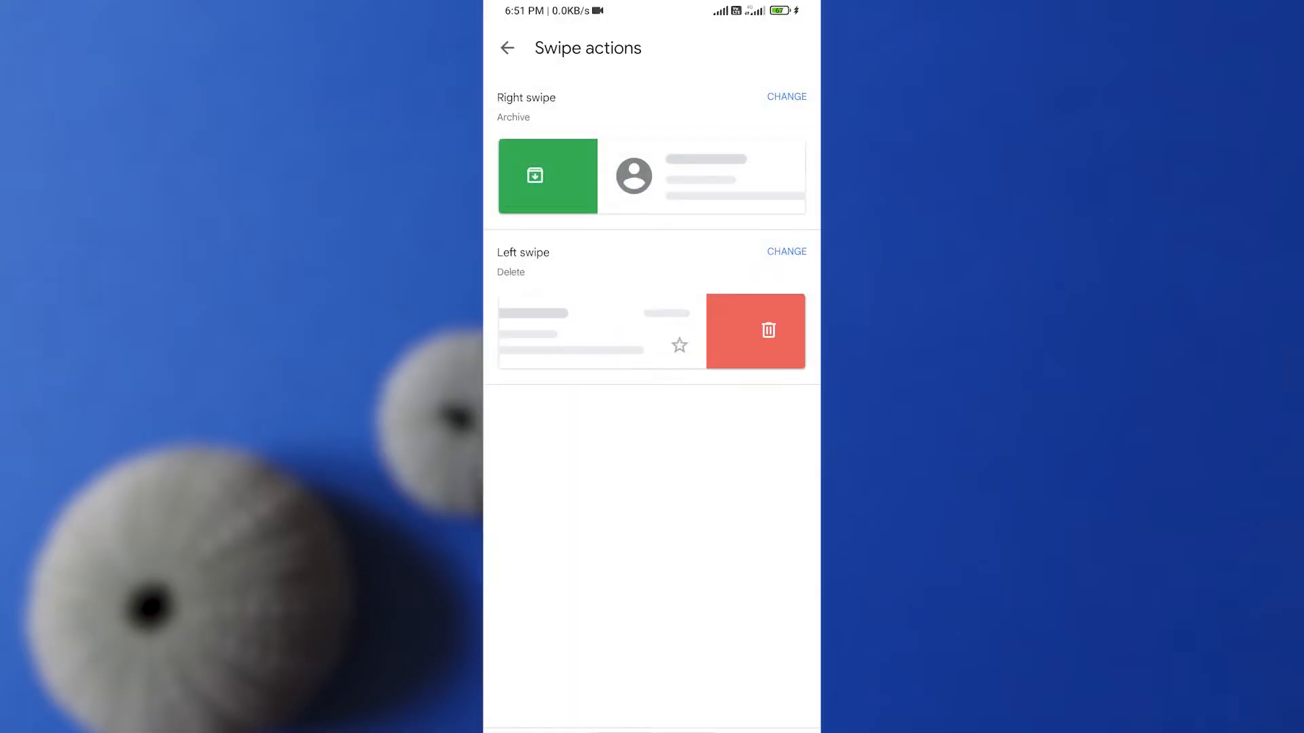
pyautogui.click(507, 47)
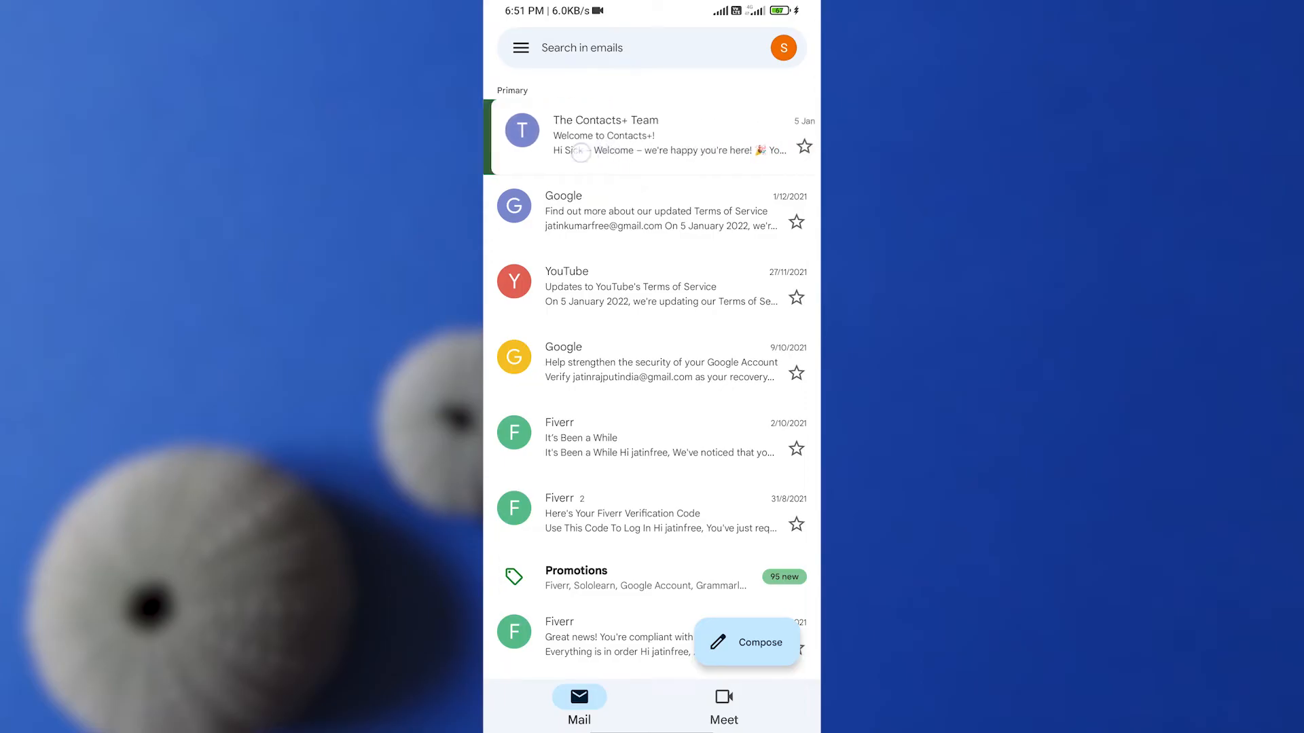
# Swipe the first inbox email left to preview the Delete action.
pyautogui.moveTo(707, 137); pyautogui.dragTo(516, 137)
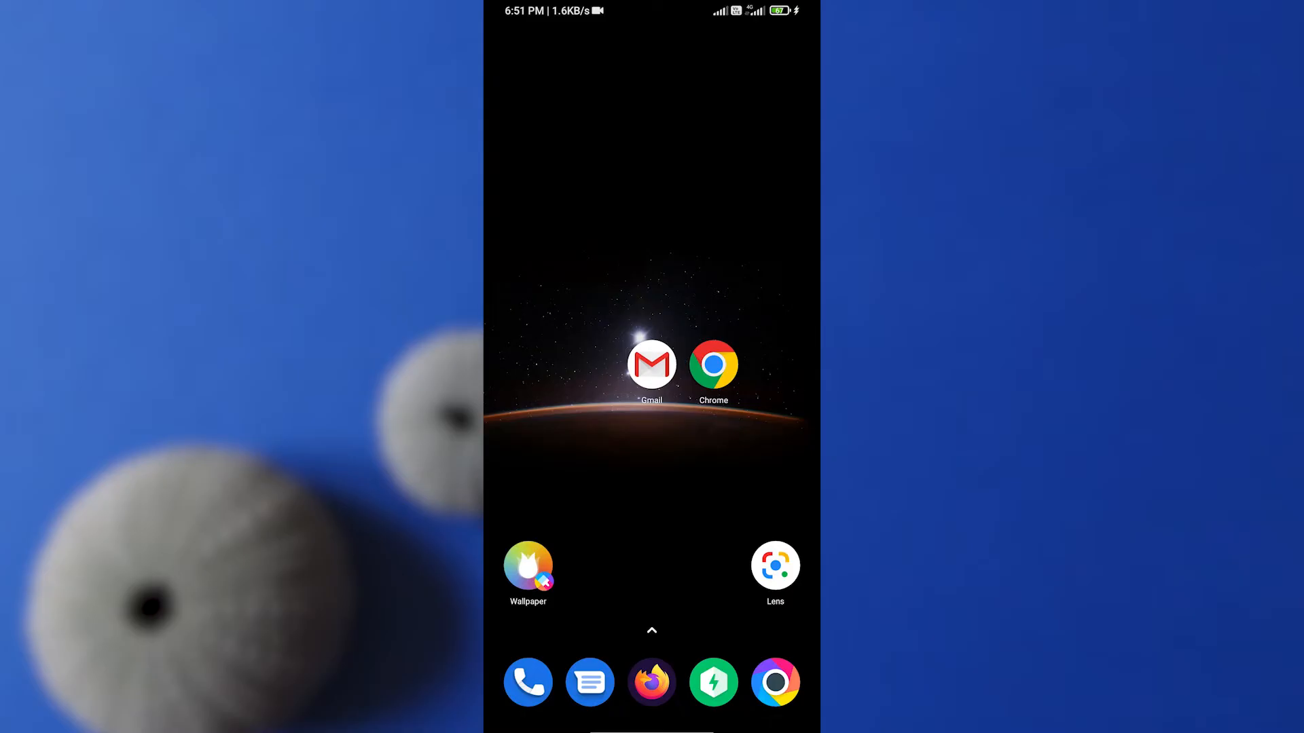
# Search 'gmail' in Chrome, enable Desktop site, and open the Gmail - Google result.
pyautogui.click(712, 364)
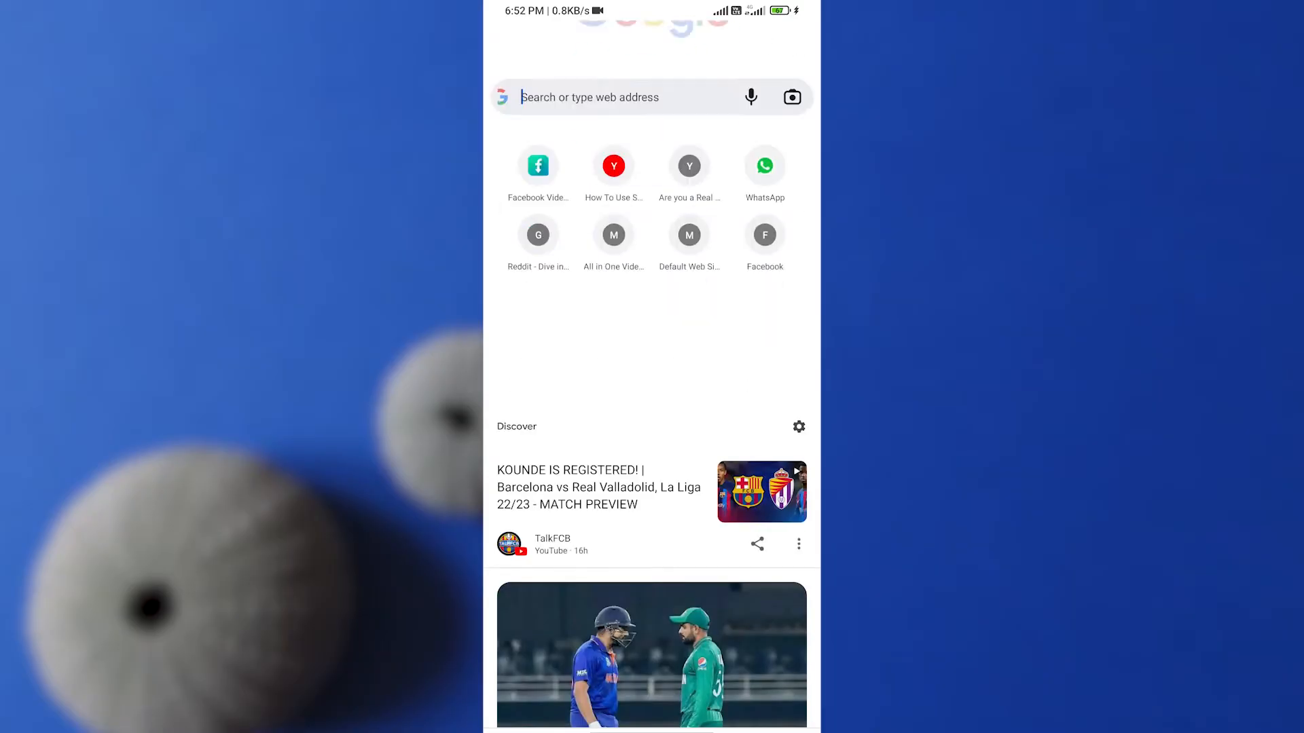
pyautogui.write('gmail')
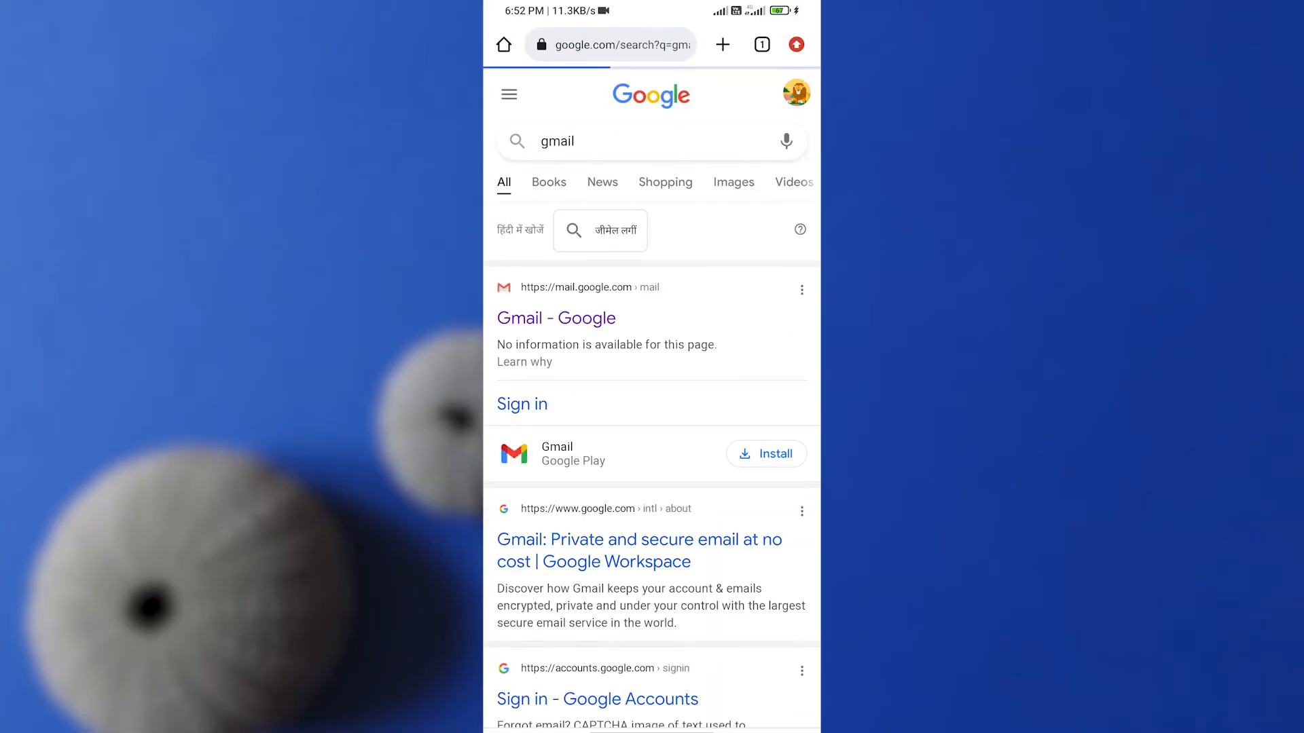
pyautogui.click(793, 44)
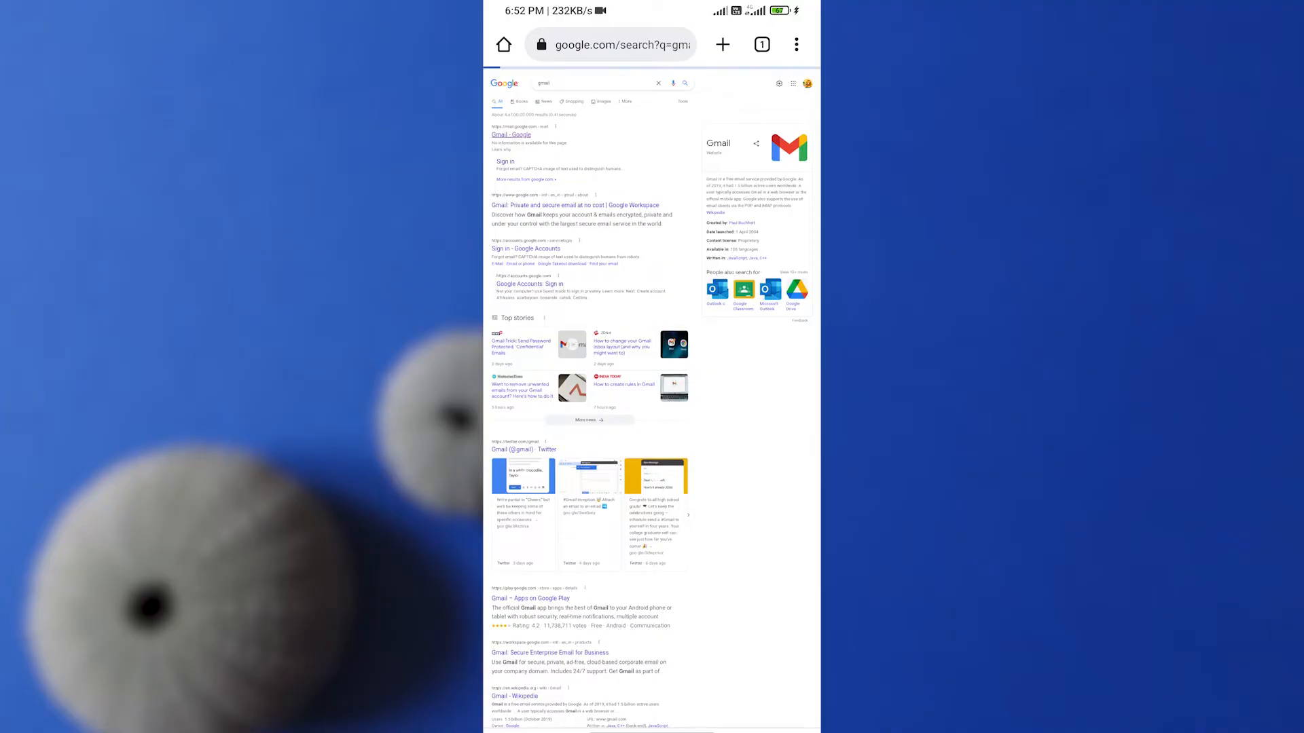
pyautogui.click(511, 134)
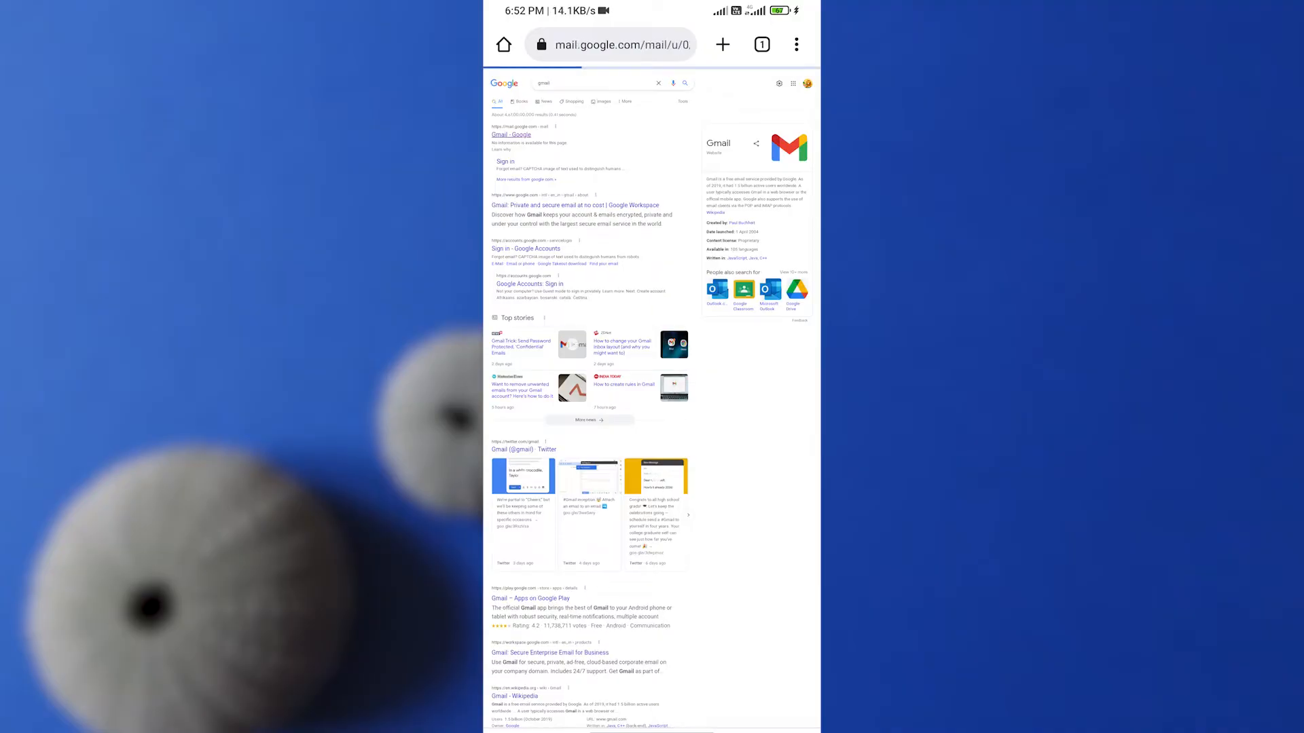
pyautogui.click(510, 135)
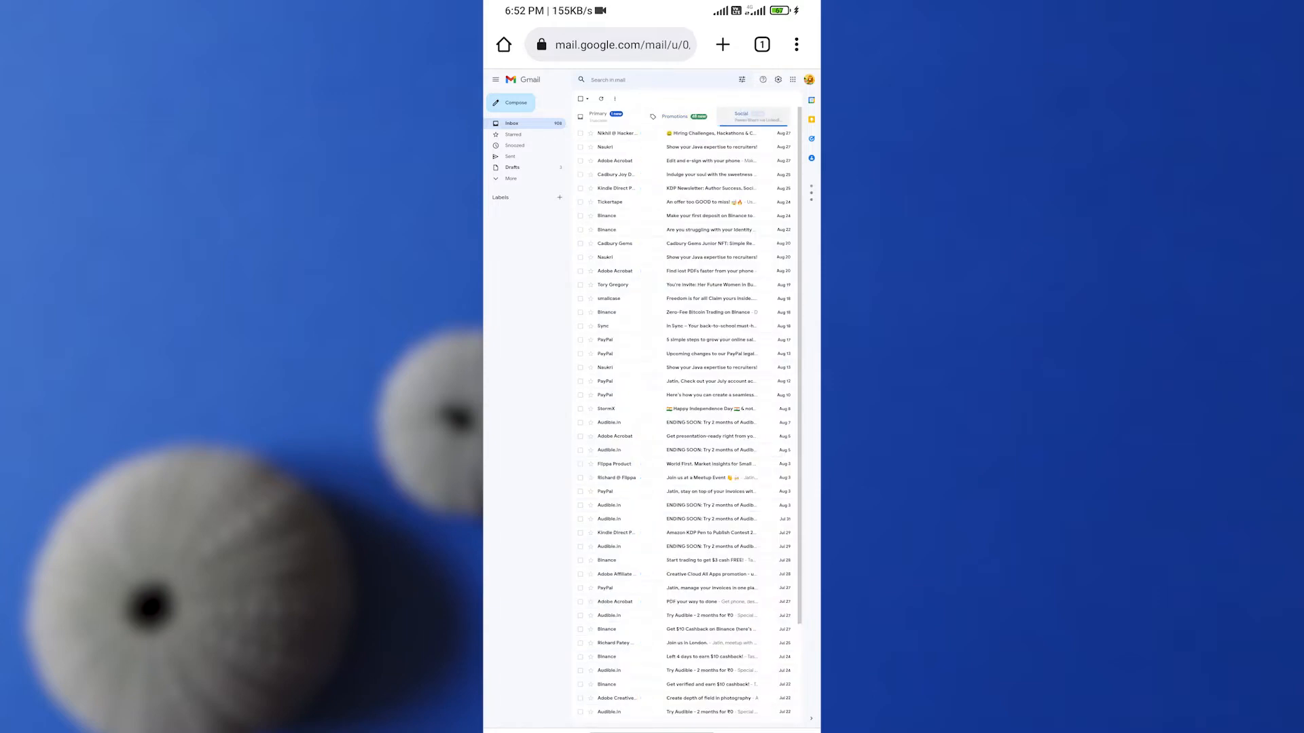
# Switch to the Social tab and select all 52 conversations on its first page.
pyautogui.click(740, 116)
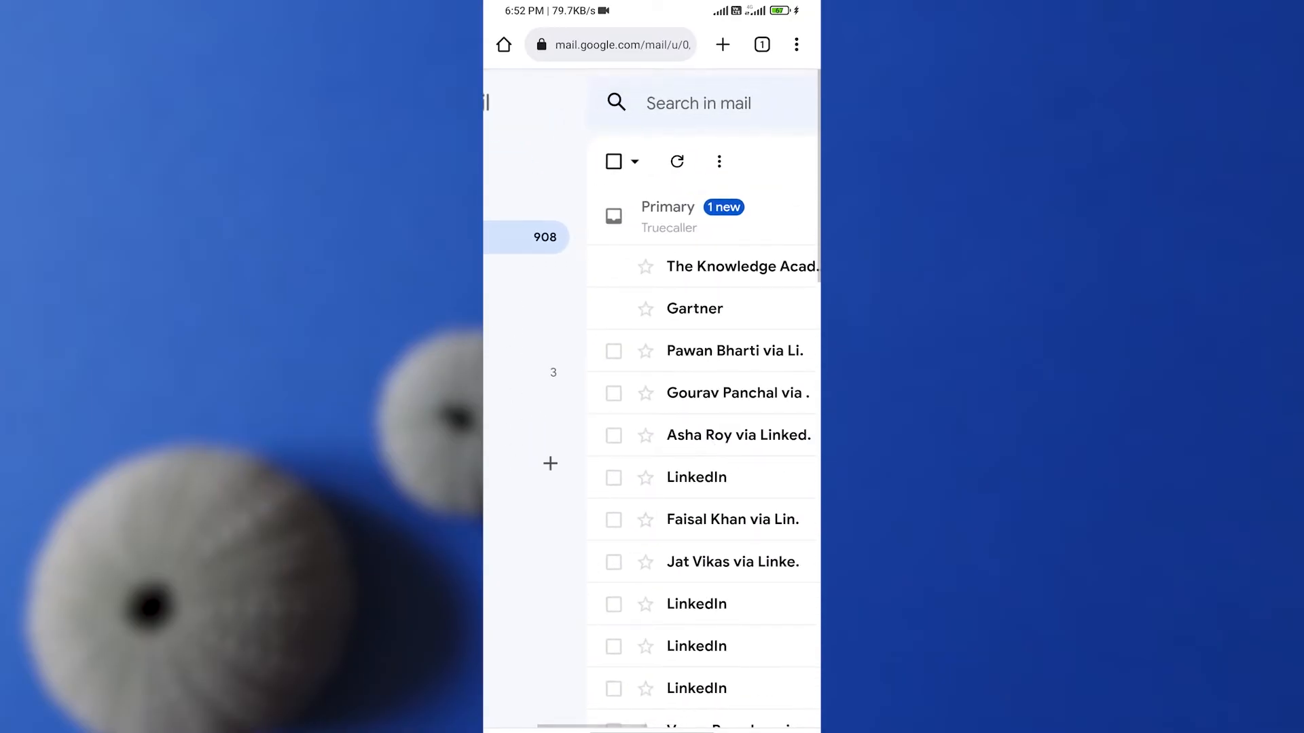
pyautogui.click(615, 162)
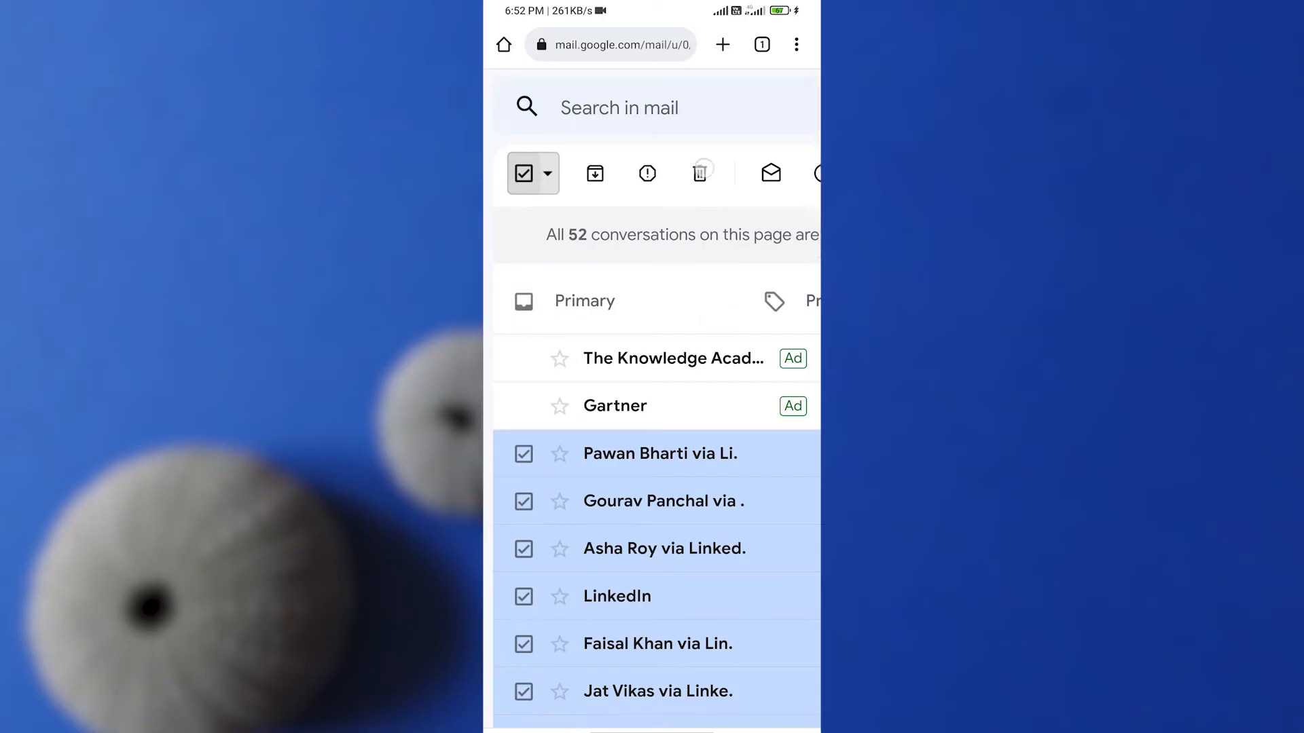
pyautogui.click(700, 174)
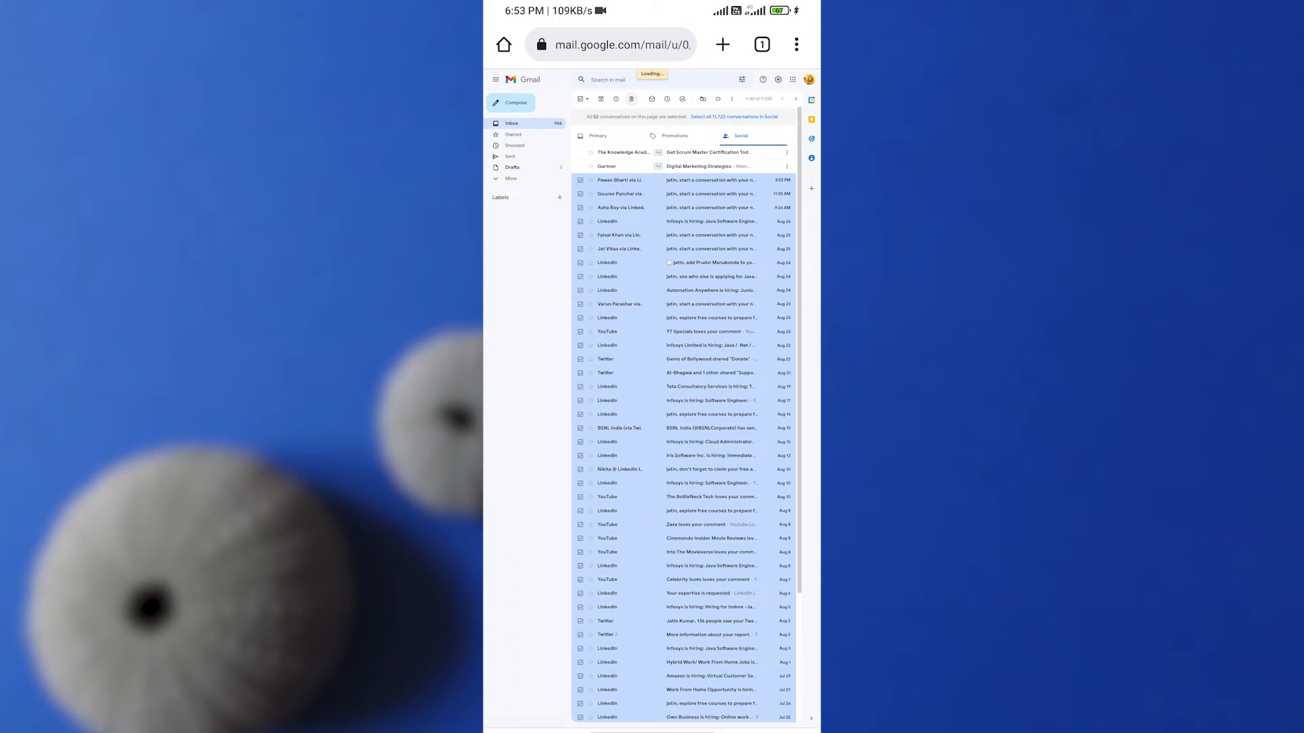
# Select all 11,670 Social conversations and confirm deleting them to Trash.
pyautogui.click(631, 99)
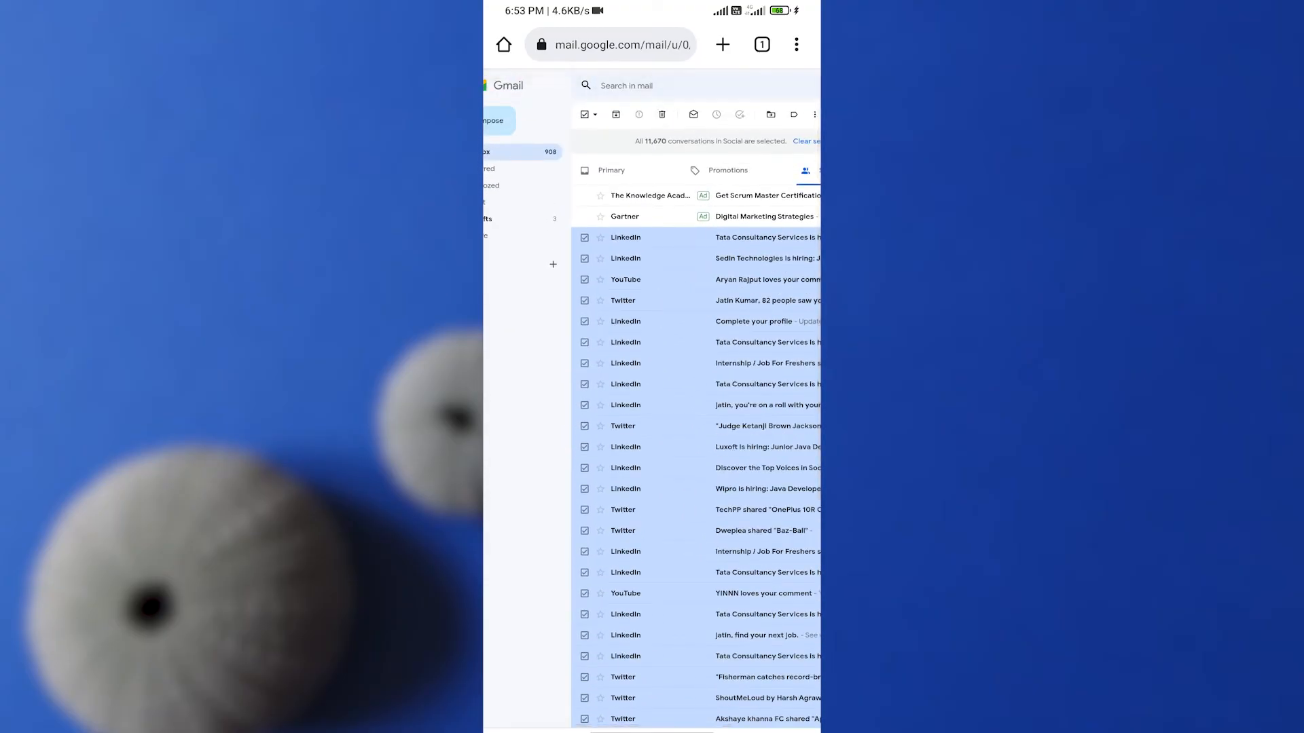
pyautogui.click(661, 114)
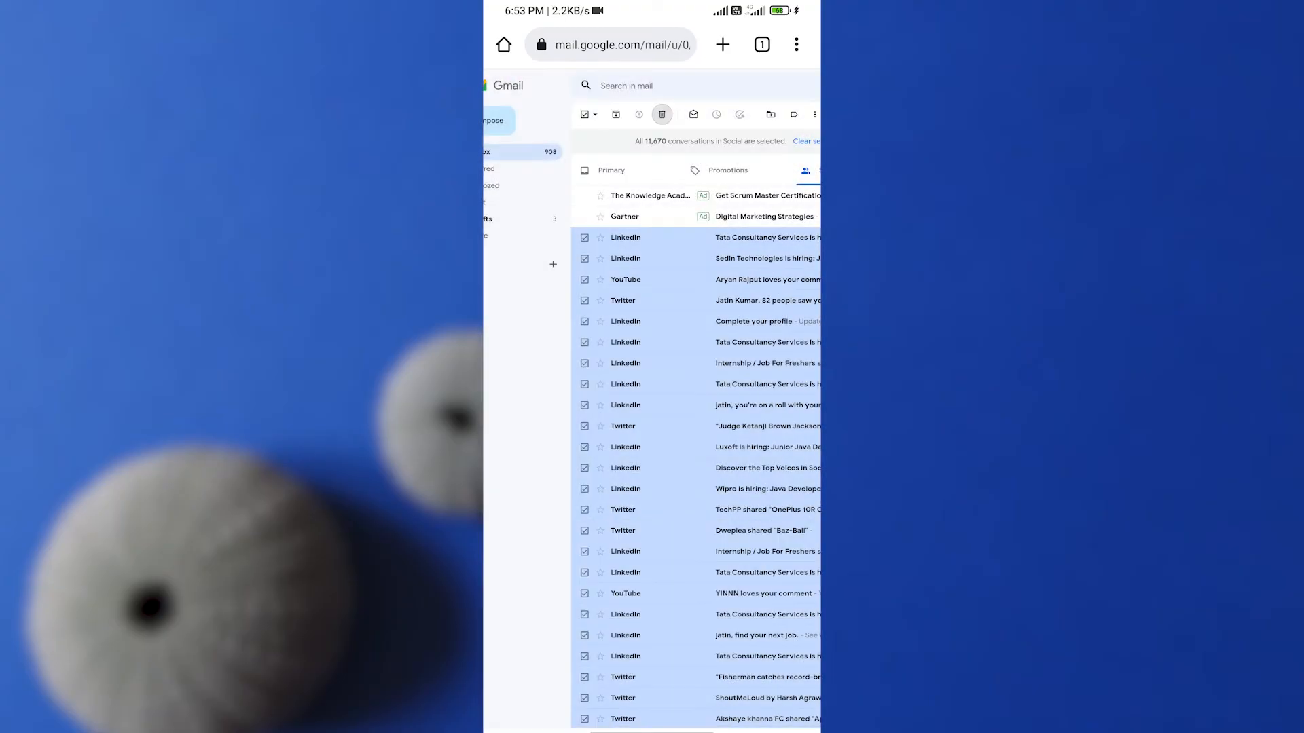
pyautogui.click(660, 114)
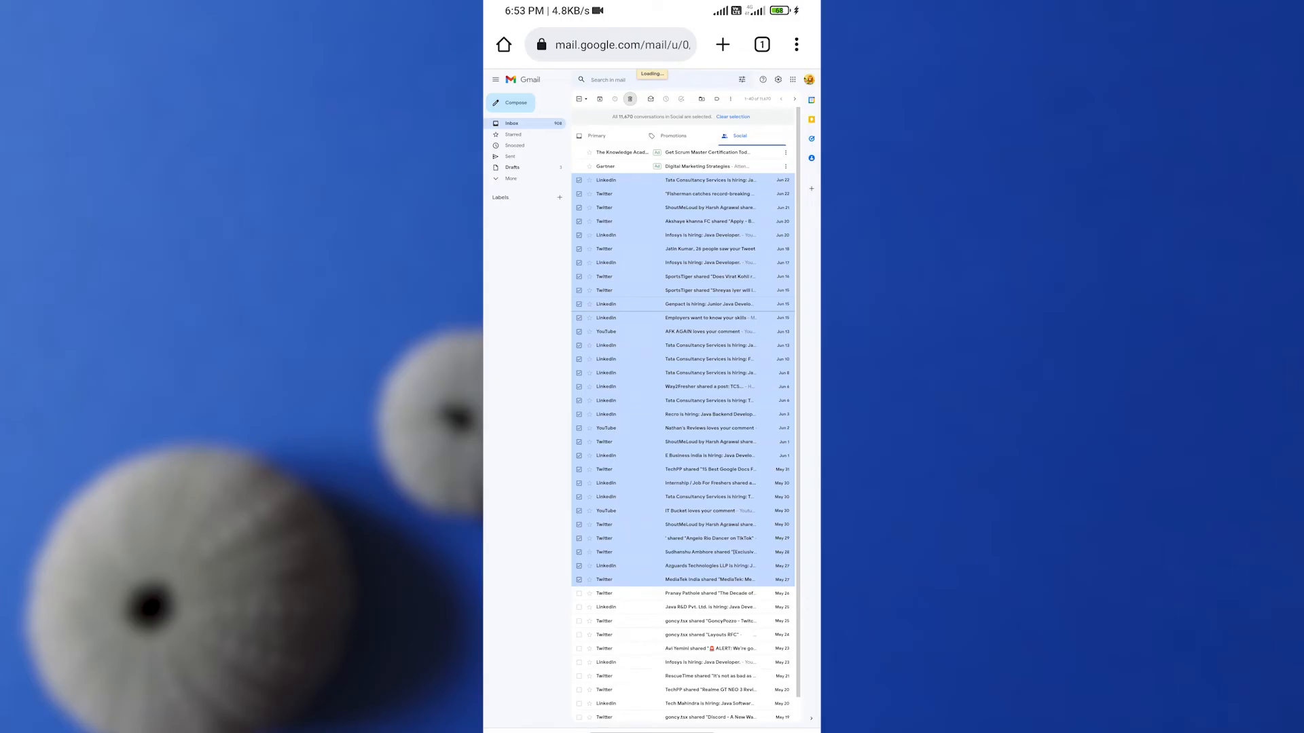
pyautogui.click(630, 99)
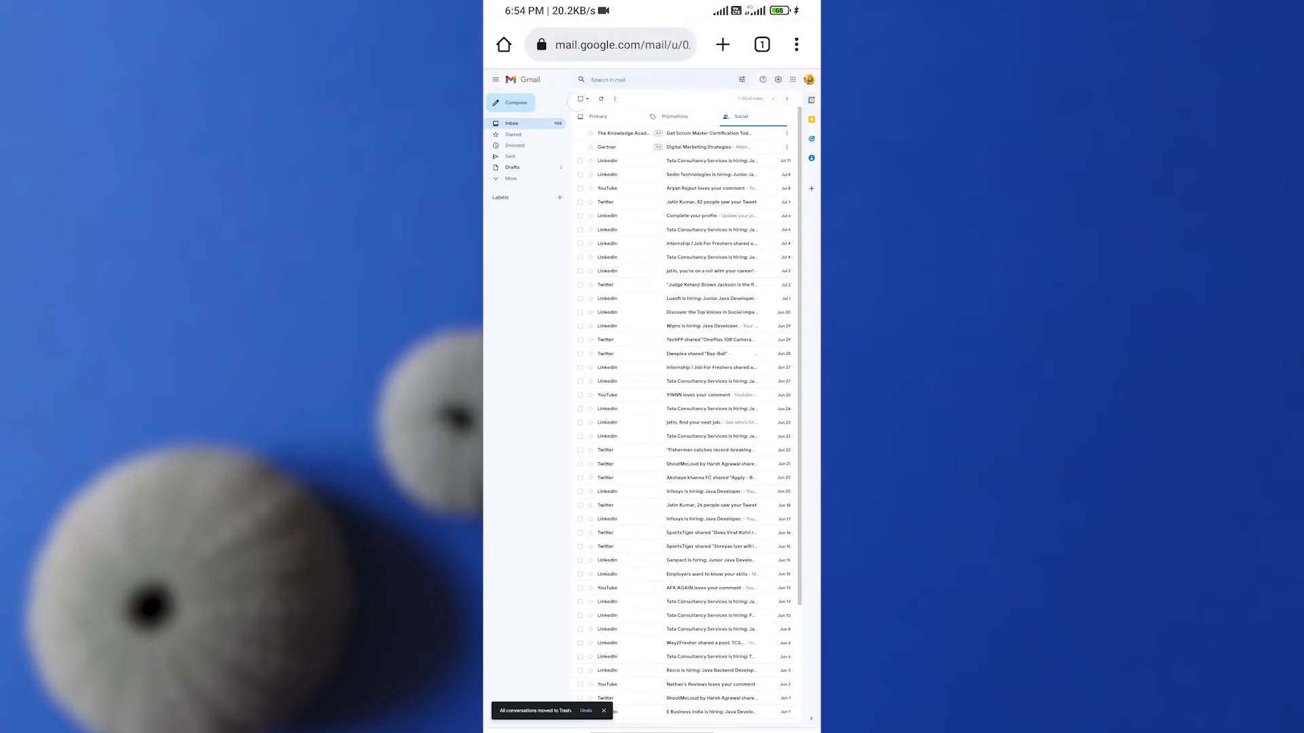
# Select and delete the leftover Social conversations, including the final ten, until none remain.
pyautogui.click(580, 99)
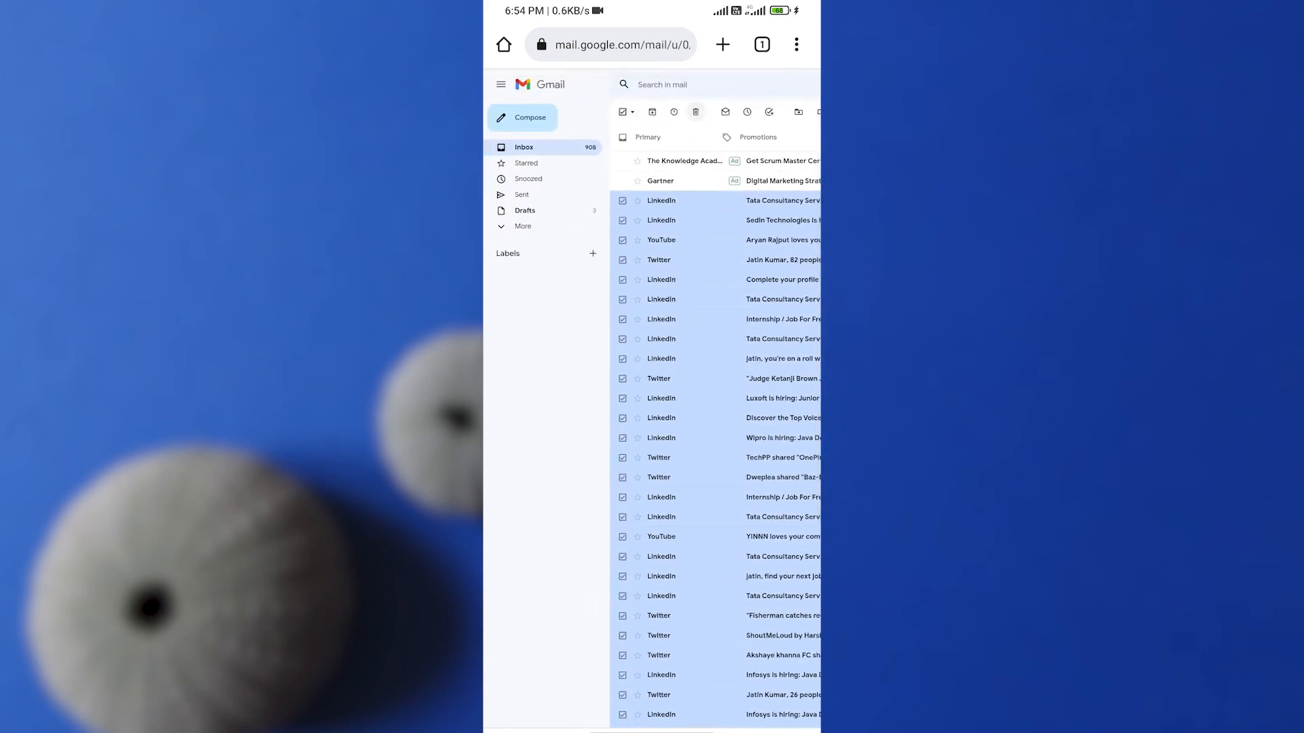
pyautogui.click(695, 111)
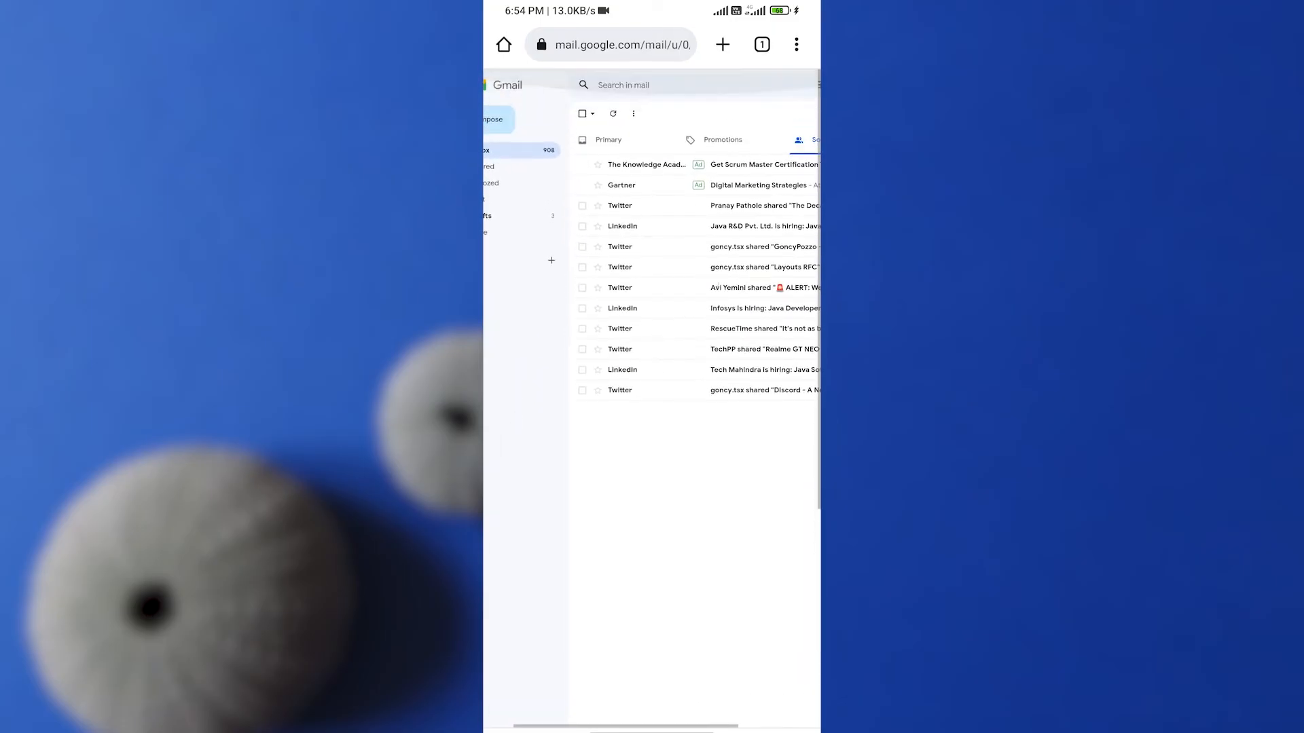
pyautogui.click(582, 113)
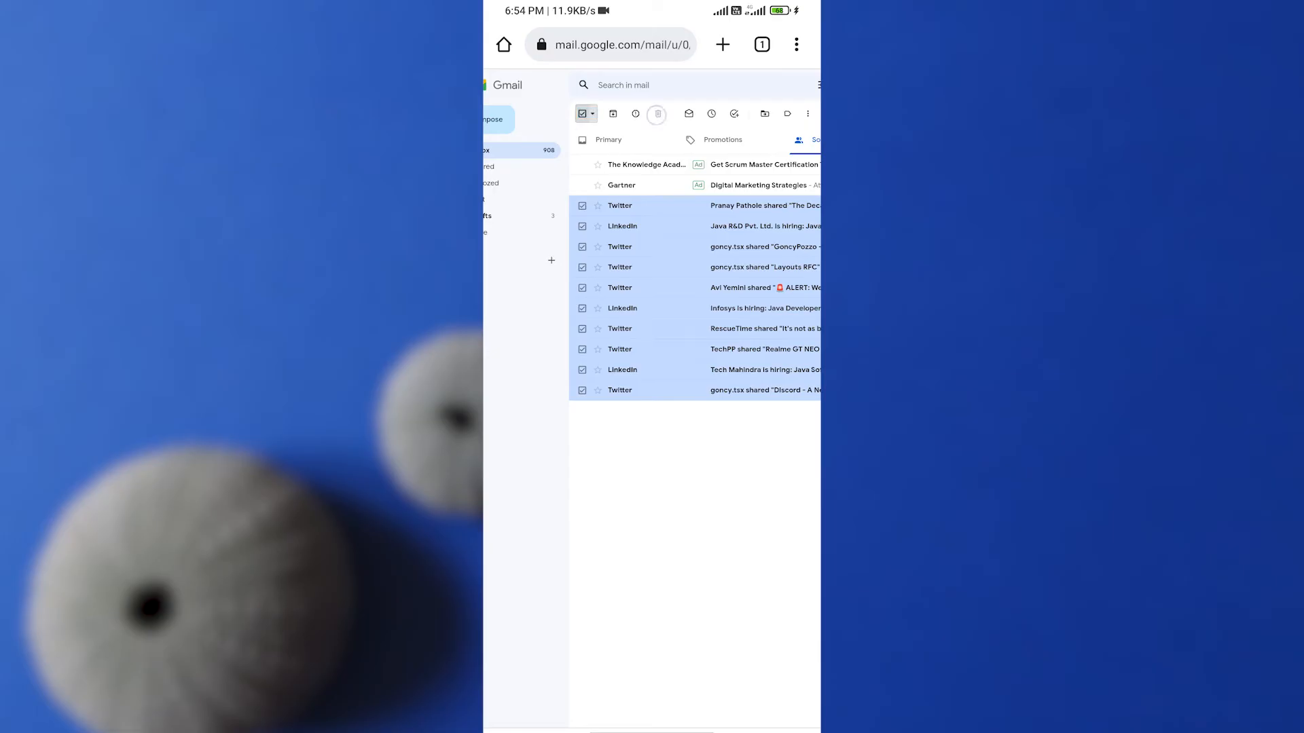
pyautogui.click(657, 114)
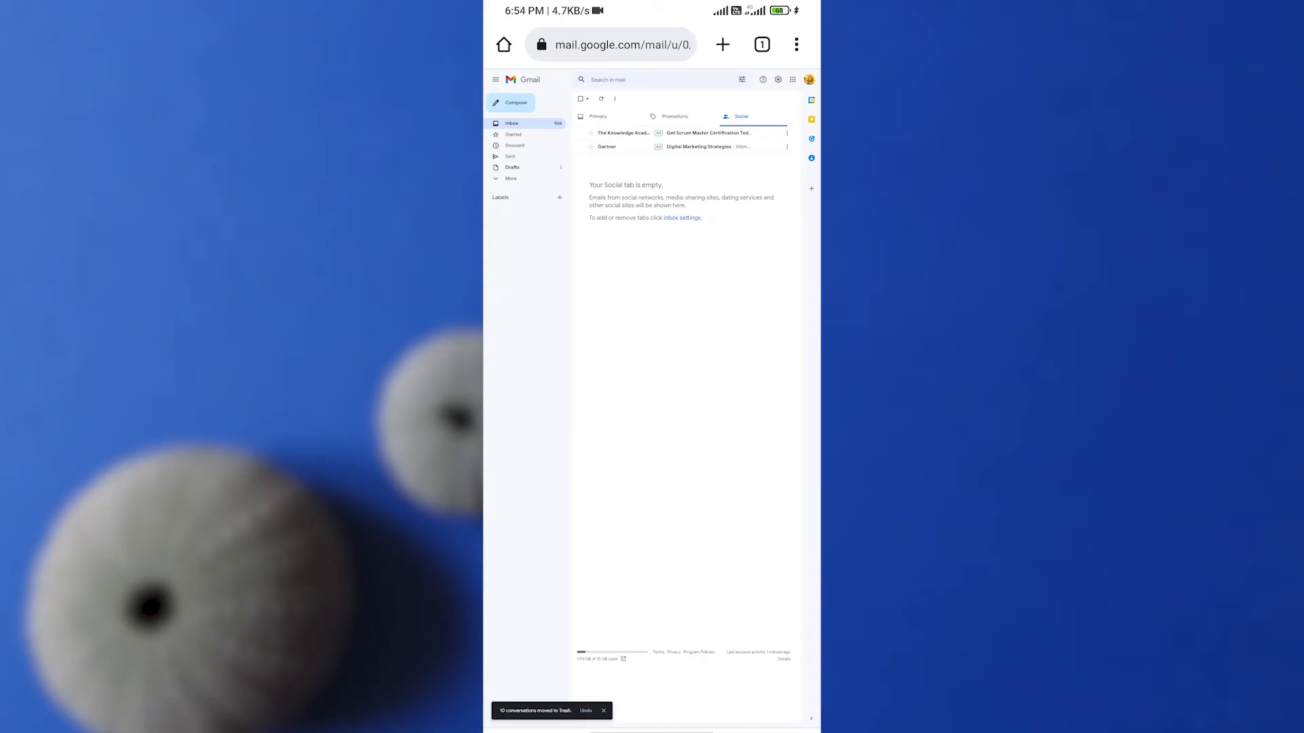
pyautogui.scroll(-3)
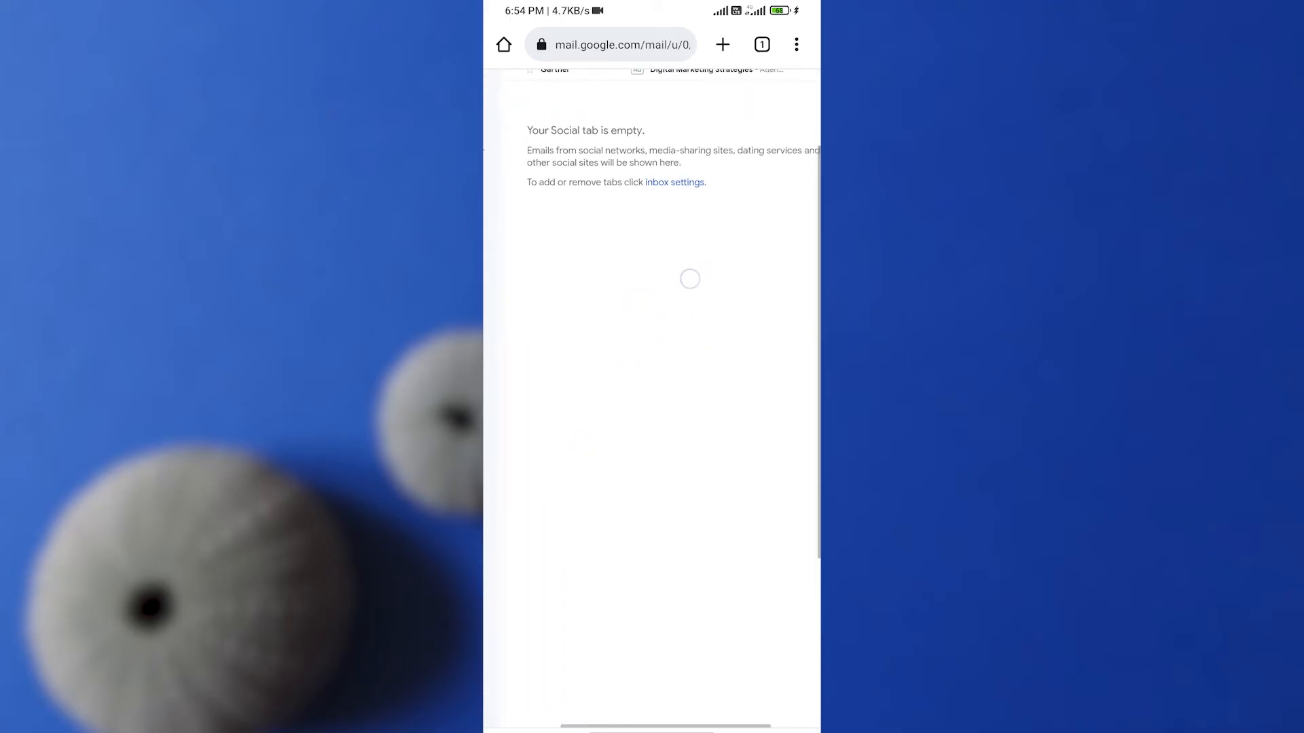